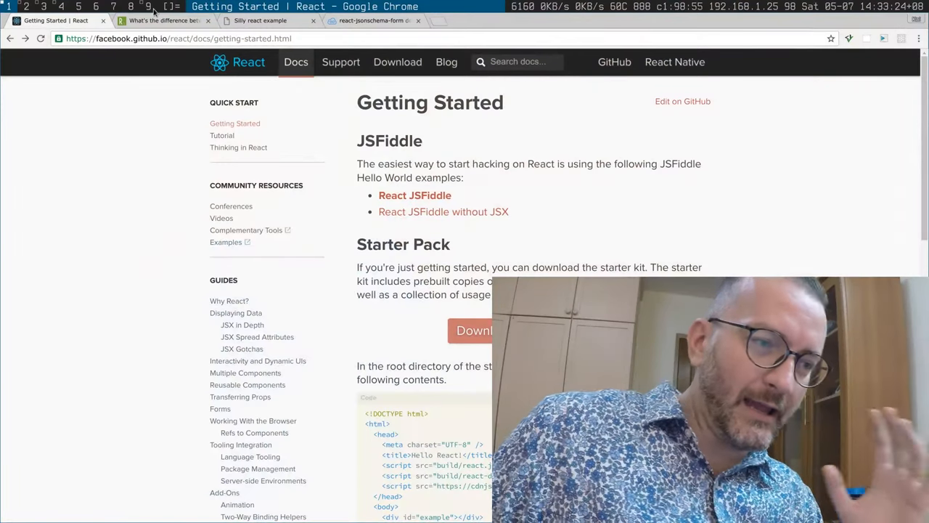
mouse_move(414, 196)
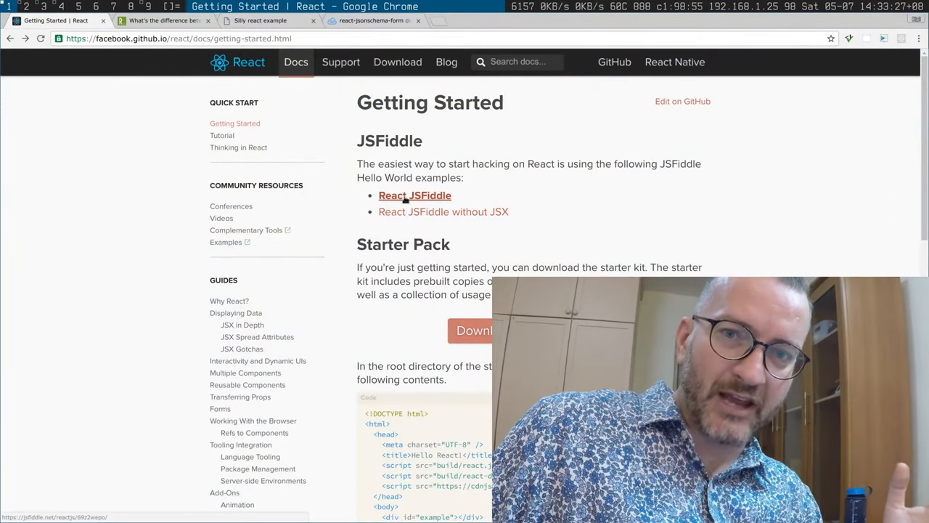
- Open the React JSFiddle Hello World example from the Getting Started page
left_click(414, 195)
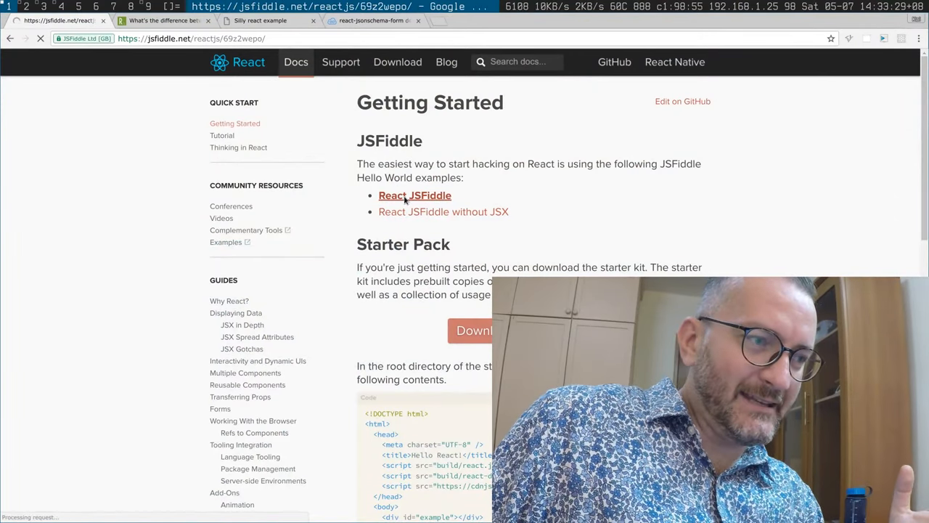
- Load the React Base Fiddle and zoom the page in
left_click(415, 195)
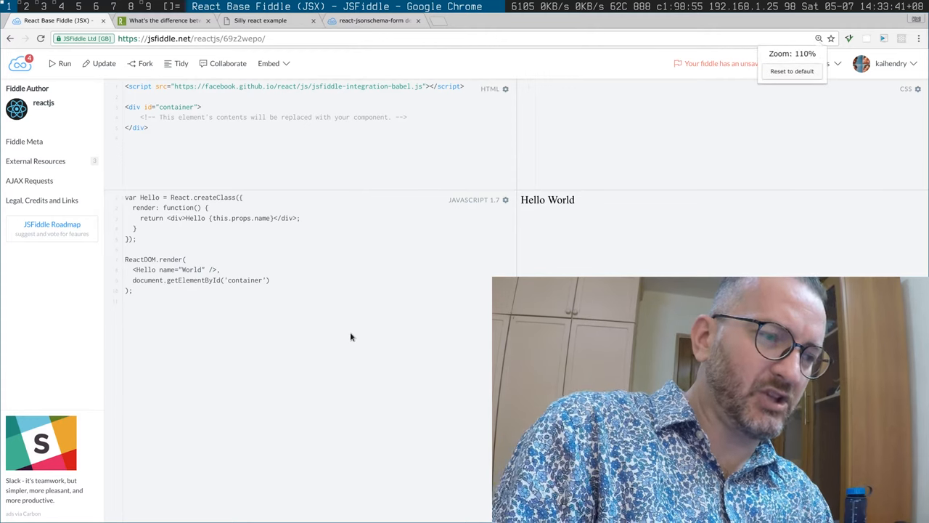
key("ctrl+plus")
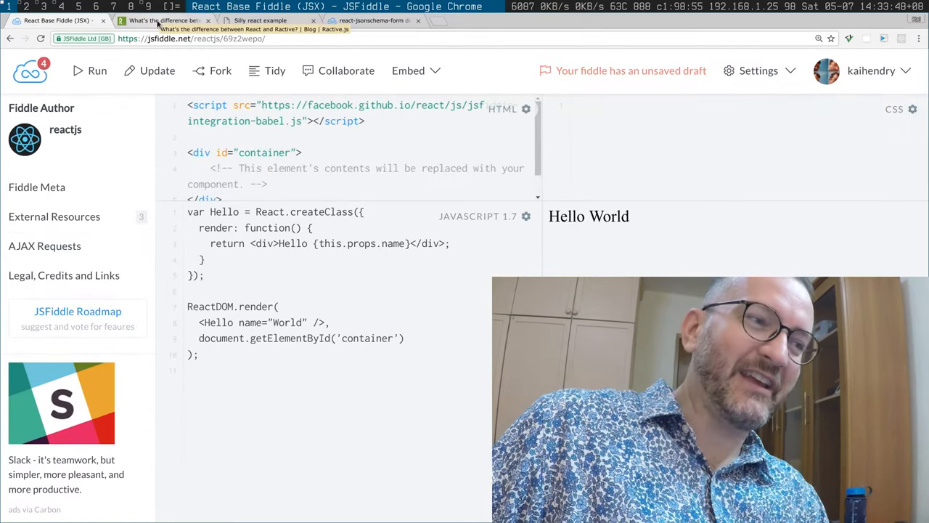
- View the React vs Ractive article, highlight 'Ractive', then return to the fiddle
left_click(163, 21)
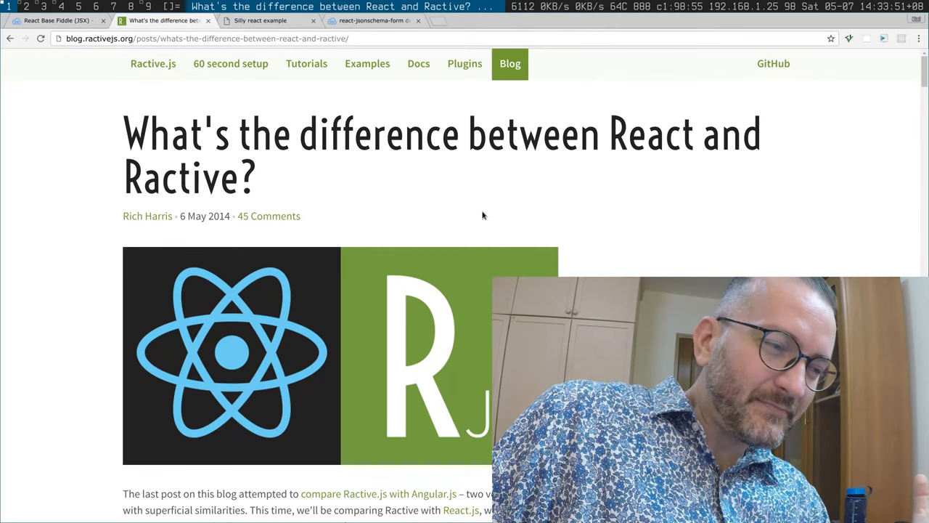
double_click(179, 177)
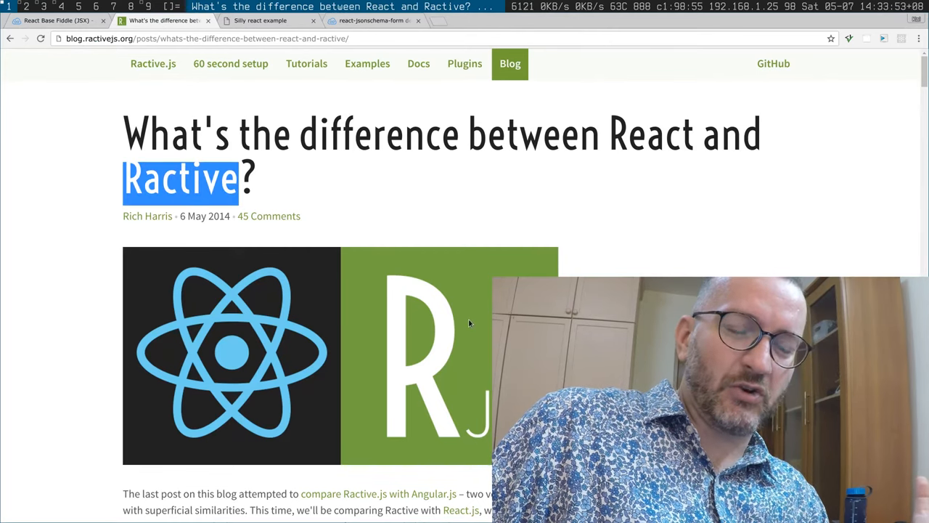
left_click(55, 20)
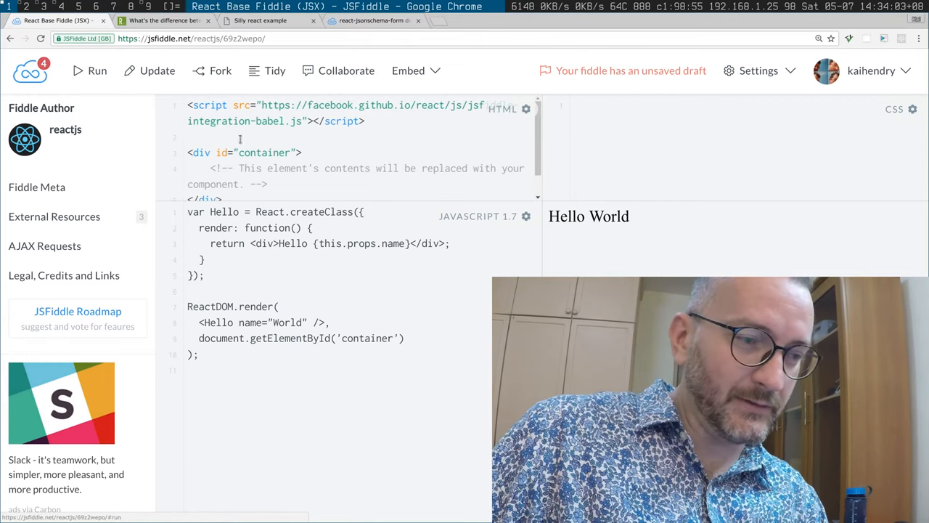
- Replace 'World' with 'Youtubers' in the render call and rerun the fiddle
double_click(217, 323)
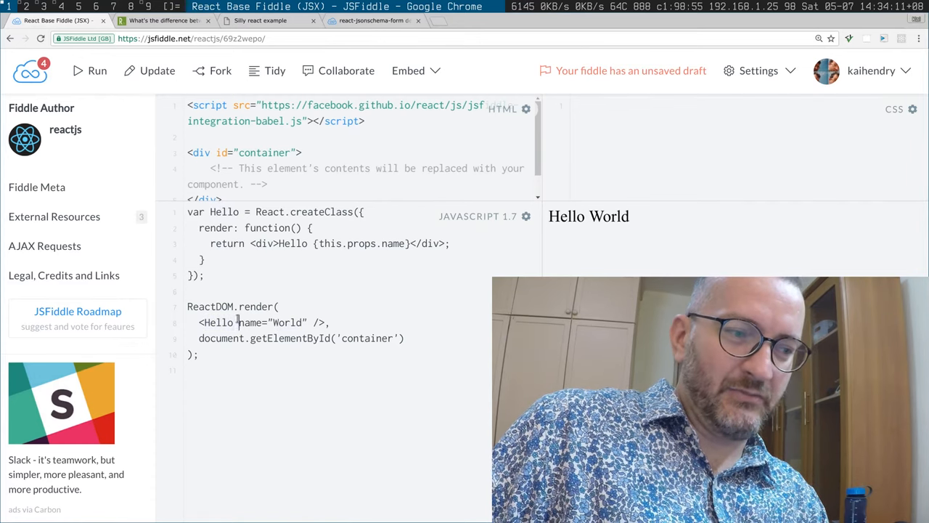
double_click(249, 322)
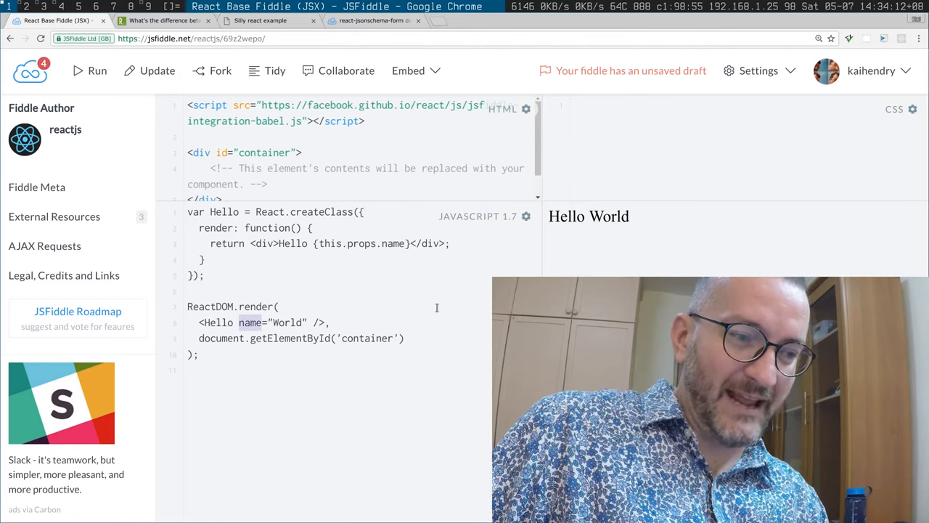
double_click(588, 215)
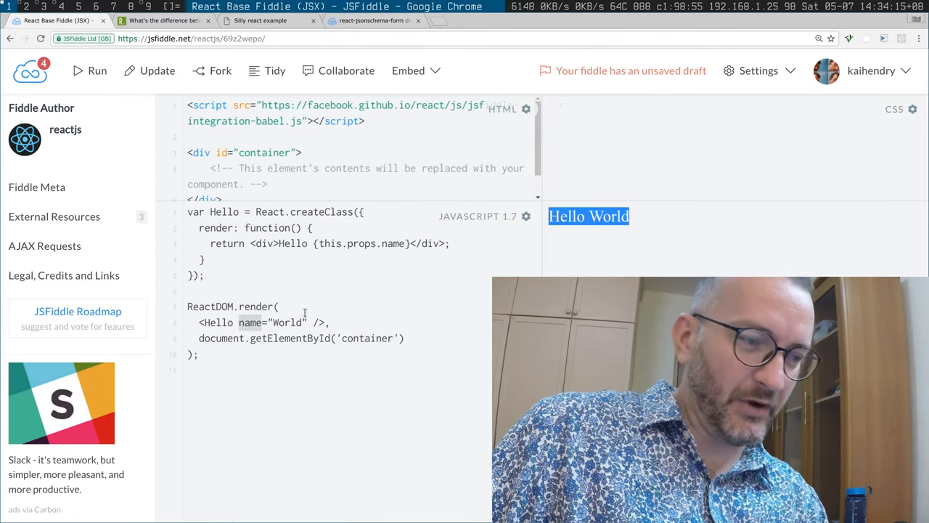
type("Youtubers")
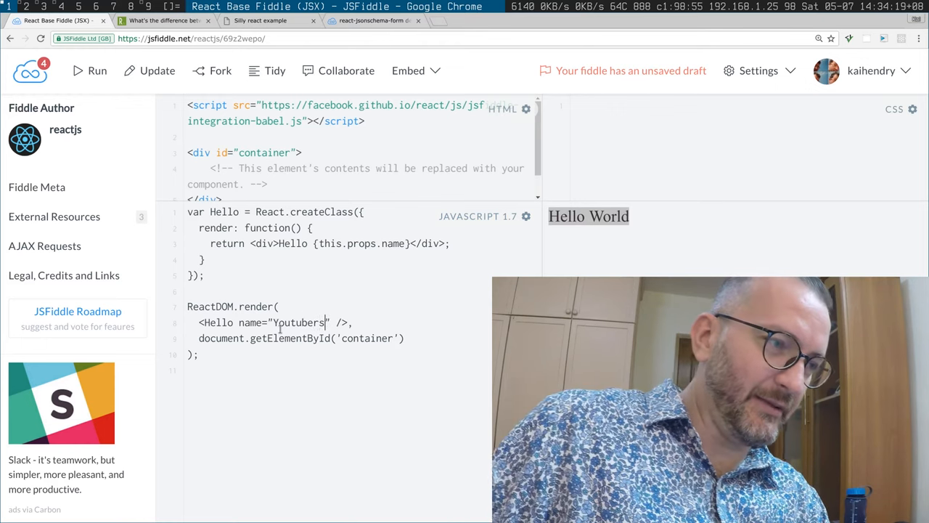
left_click(88, 70)
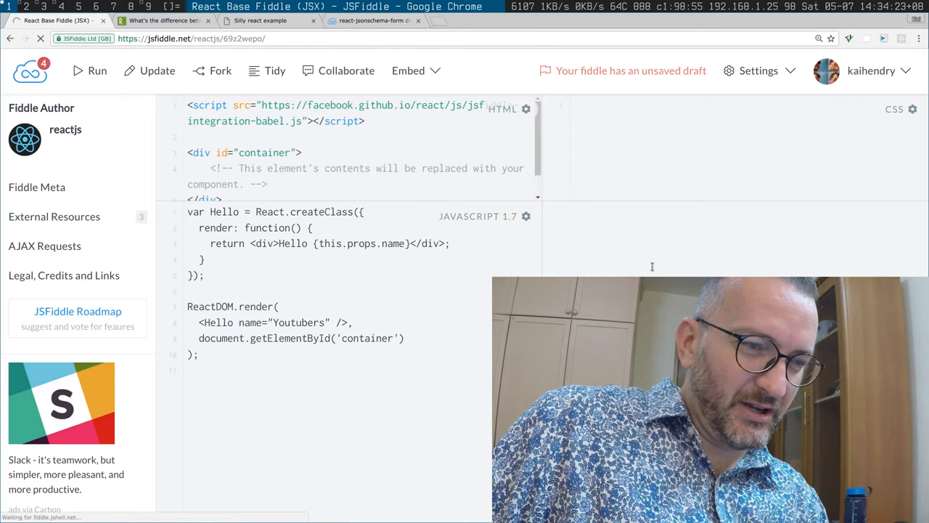
left_click(88, 70)
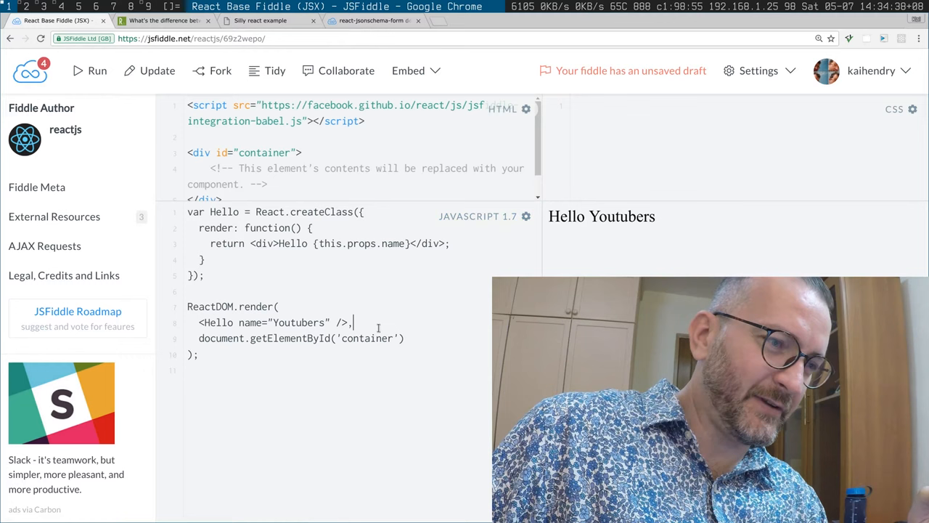
left_click(275, 70)
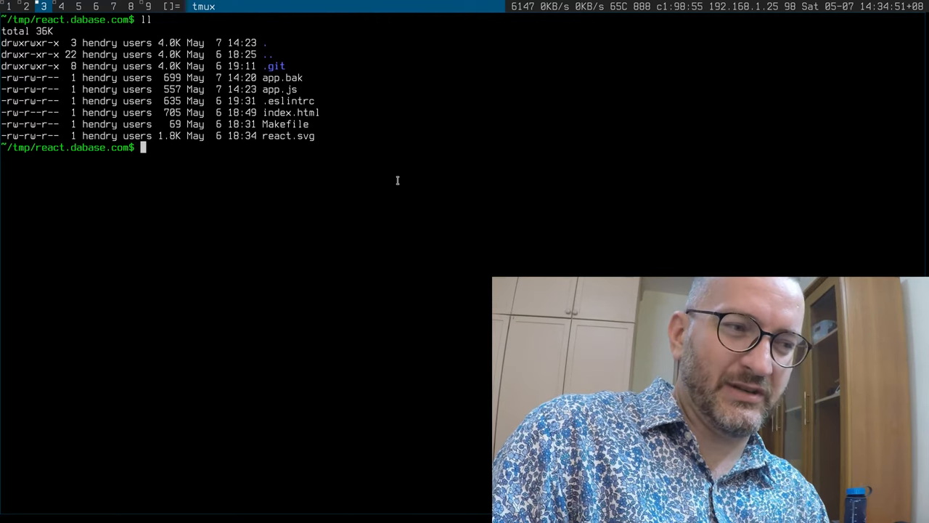
- Inspect index.html, .eslintrc and app.js in vim, then show the image on the Silly react example page
type("vim index.html")
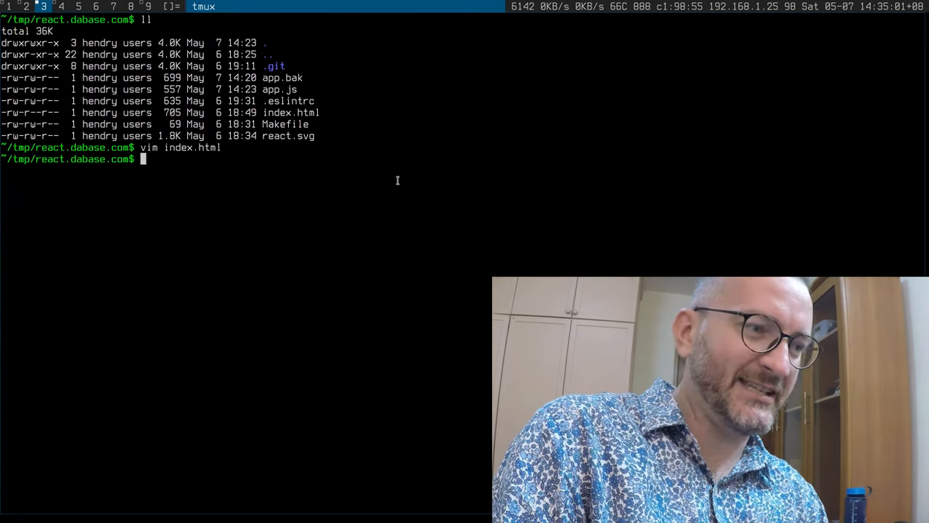
type("vim .eslintrc")
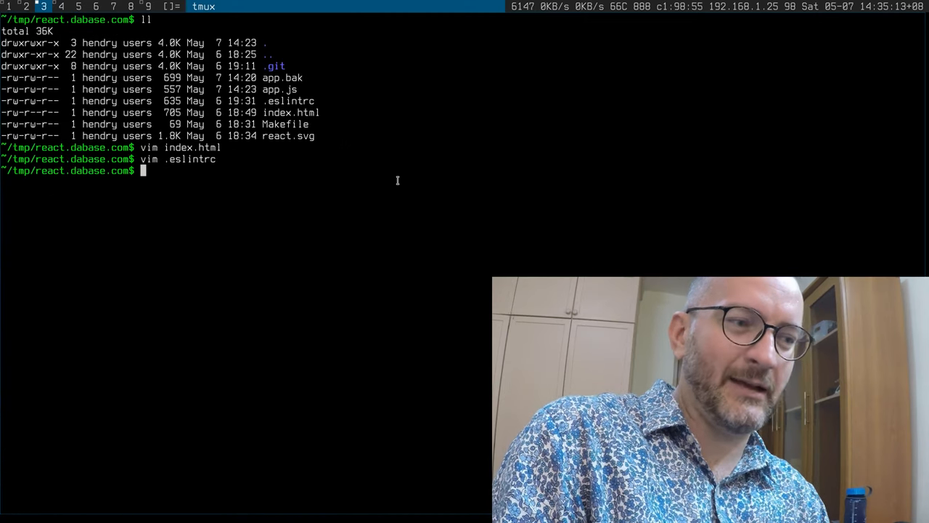
type("vim app.")
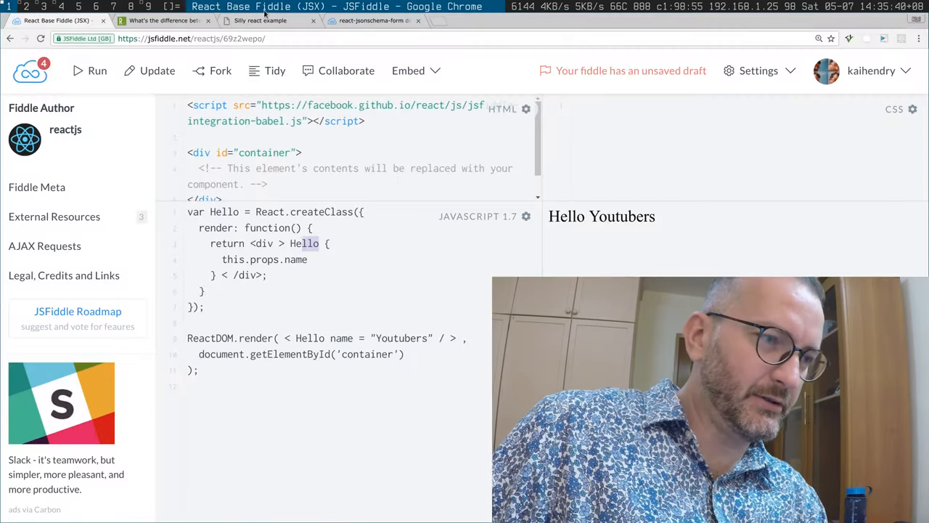
left_click(261, 20)
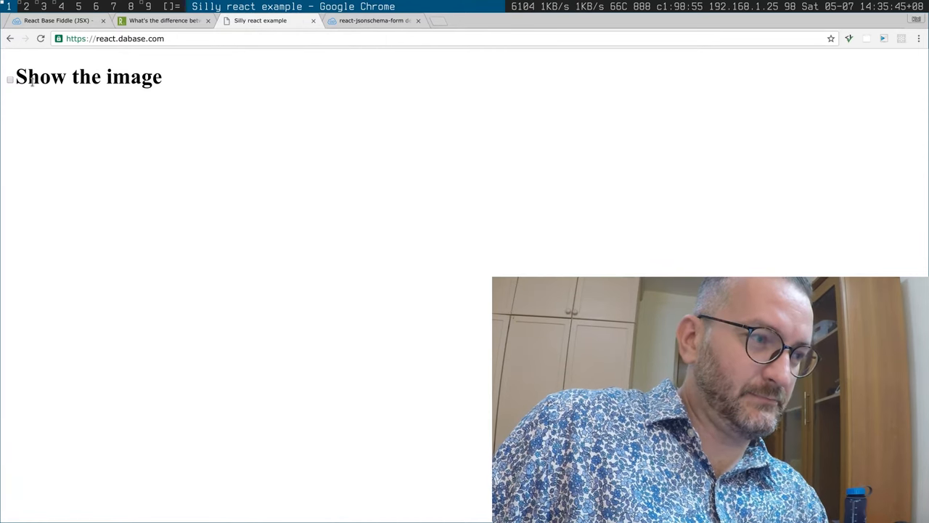
left_click(10, 80)
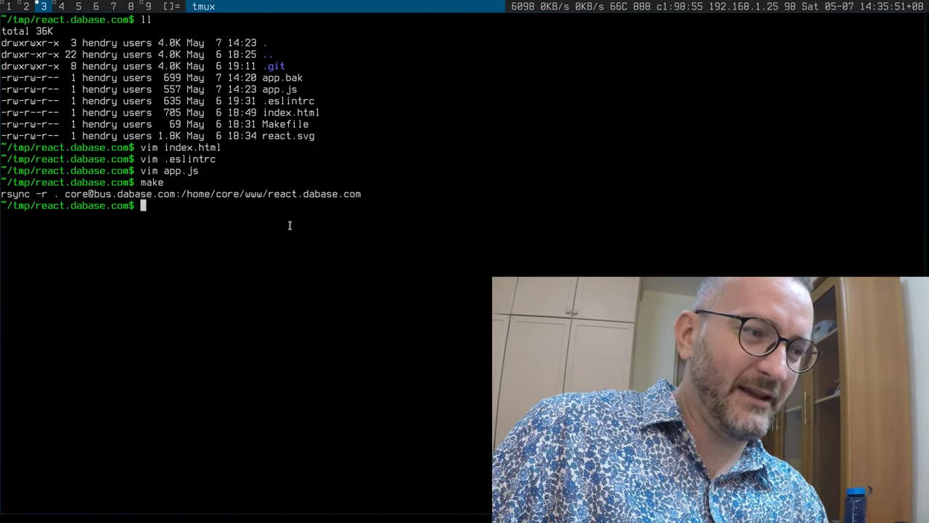
- Open app.js in vim from the react.dabase.com folder
type("vim")
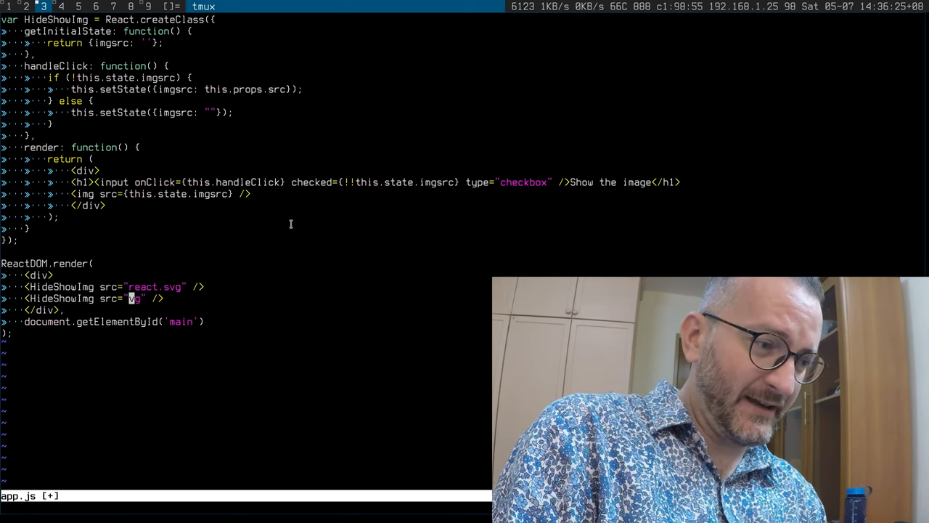
- Set the second HideShowImg src to the remote http URL ending 'dry.svg'
type("http://hen")
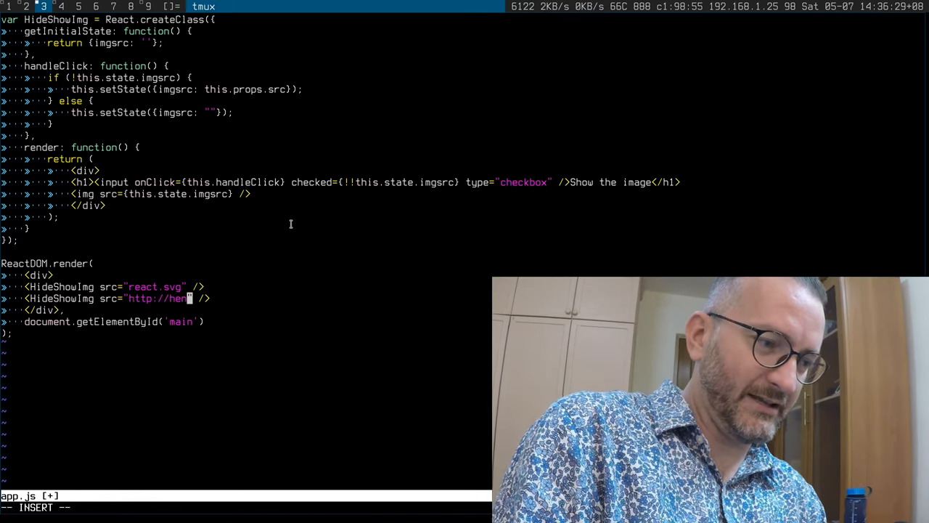
type("dry.iki.")
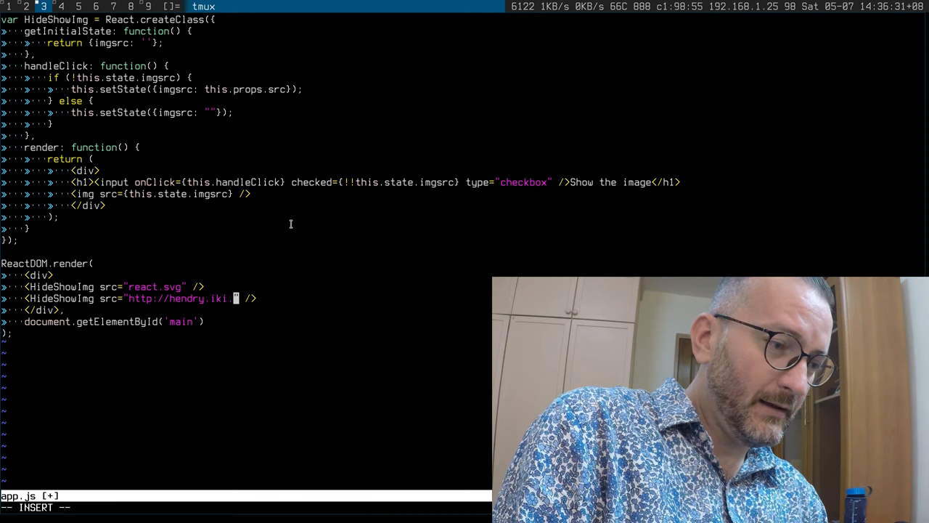
type("/kaihen")
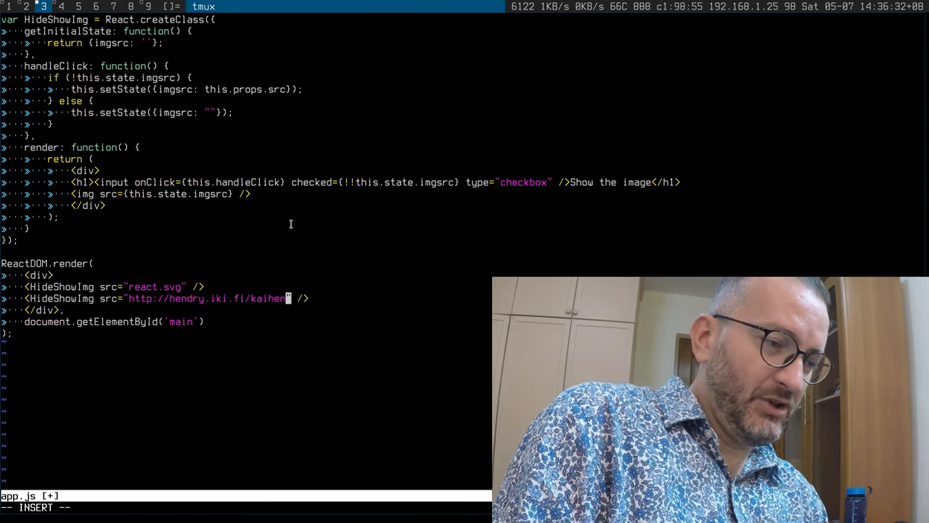
type("dry.svg")
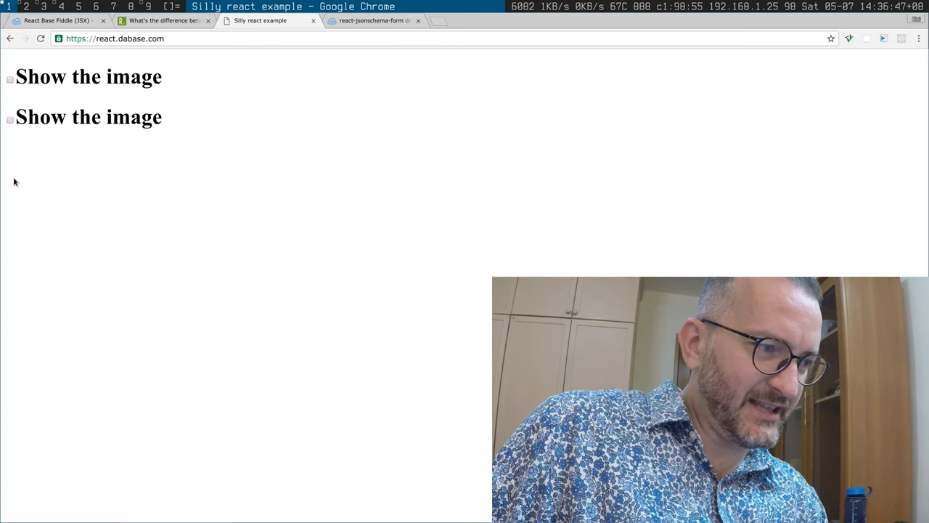
- Check the second 'Show the image' box to display the cartoon portrait
left_click(11, 120)
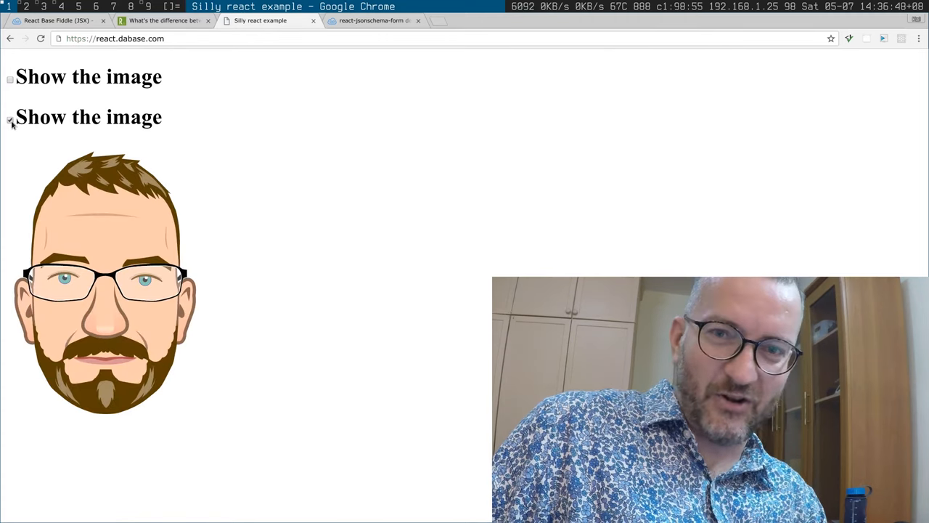
left_click(10, 120)
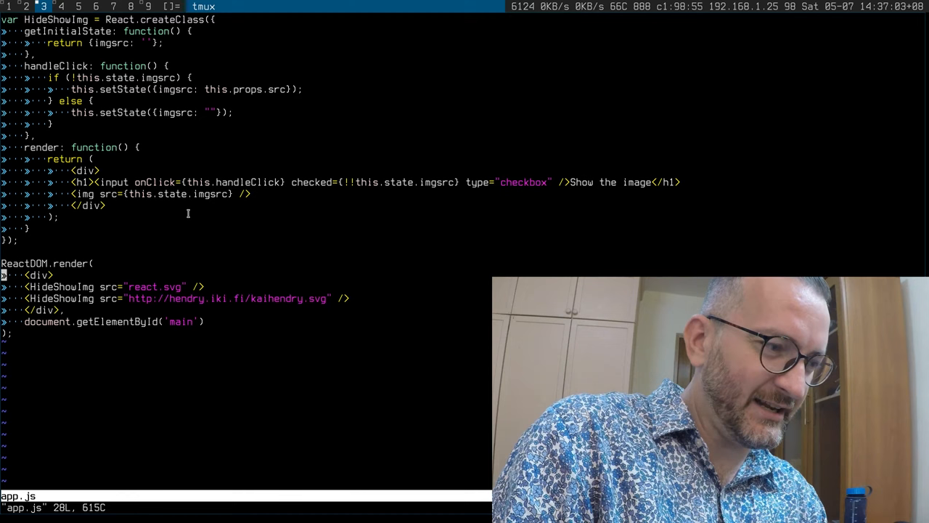
- Add a Hello createClass component to app.js and render <Hello /> above the toggles
type("<Hello />")
type("<h1>")
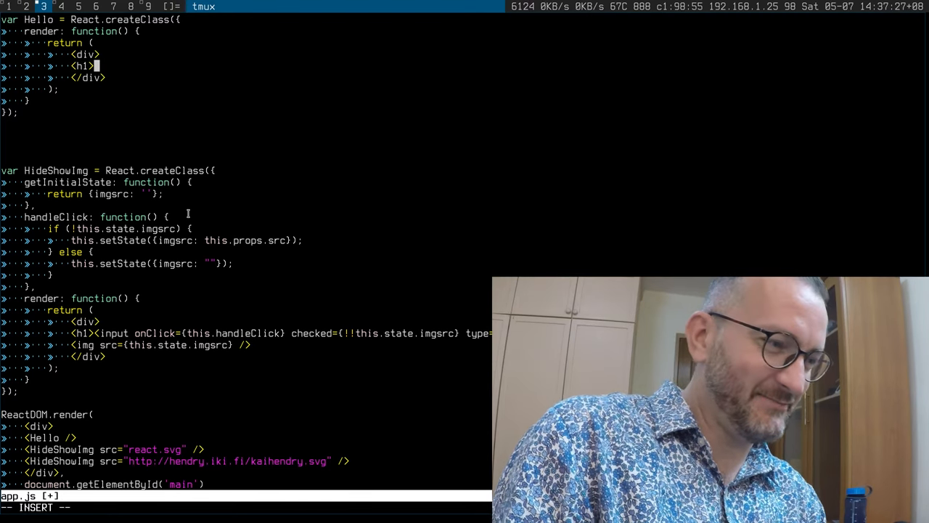
type("Rox")
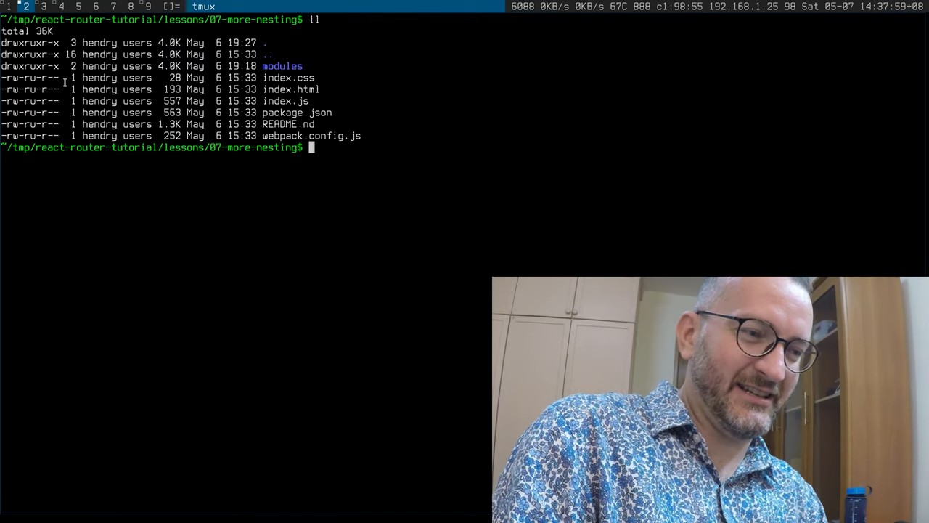
- Run npm install in the 07-more-nesting lesson folder
type("npm install")
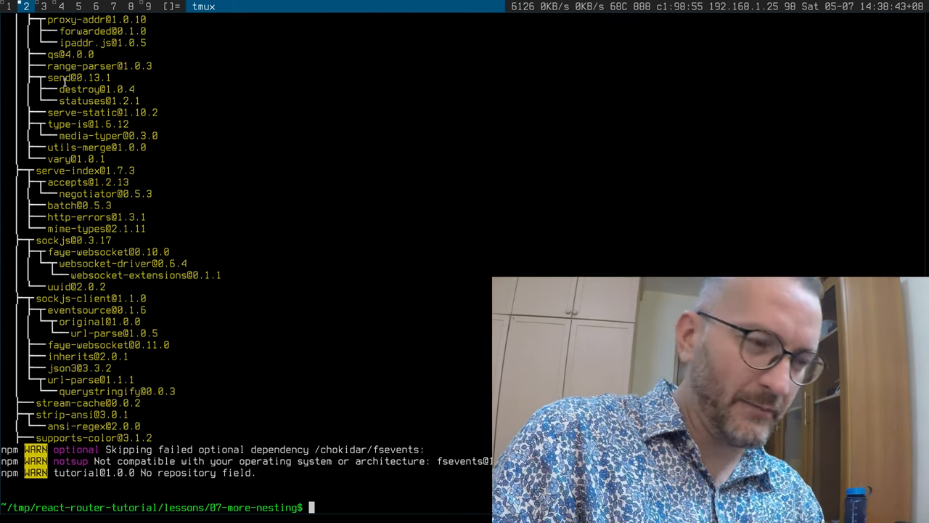
type("np")
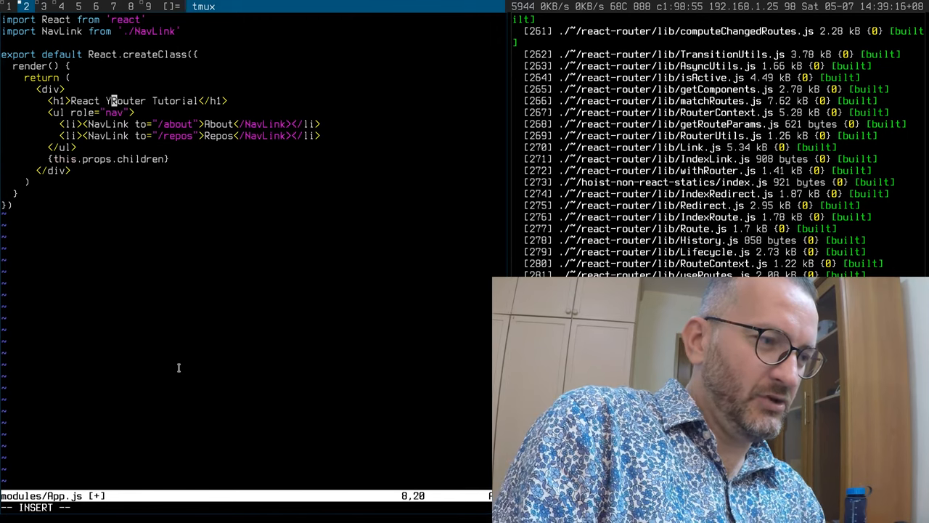
- Insert YOUTUBE into the App heading so it reads 'React YOUTUBE Router Tutorial'
type("YOUTUBE")
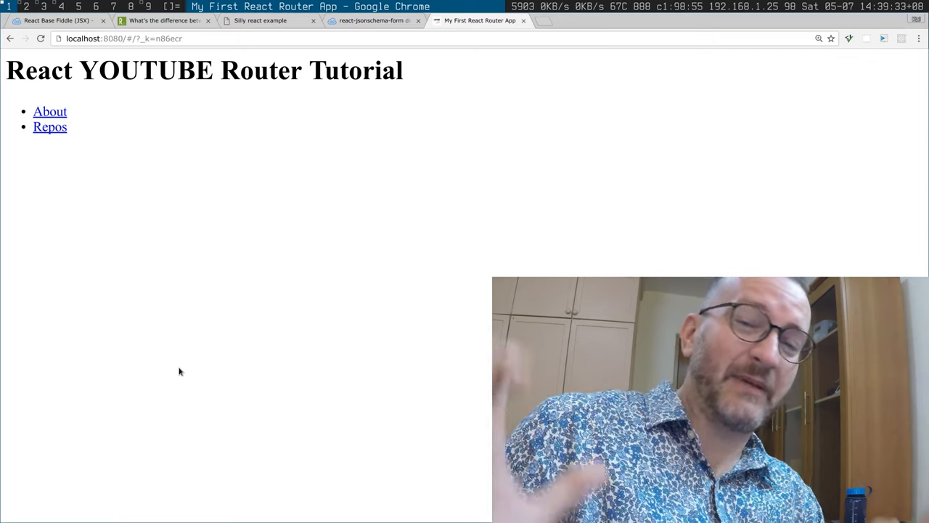
mouse_move(176, 371)
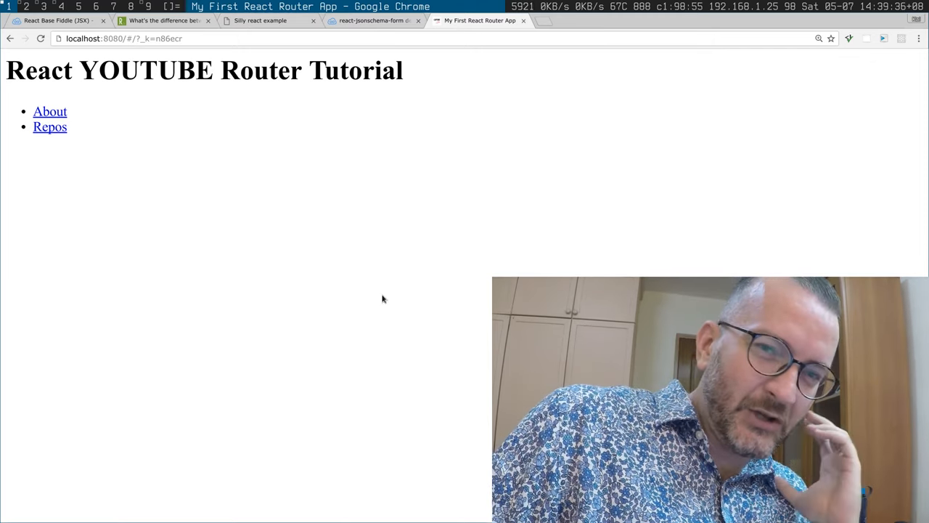
- Switch Chrome to the react-jsonschema-form demo fiddle tab
left_click(374, 21)
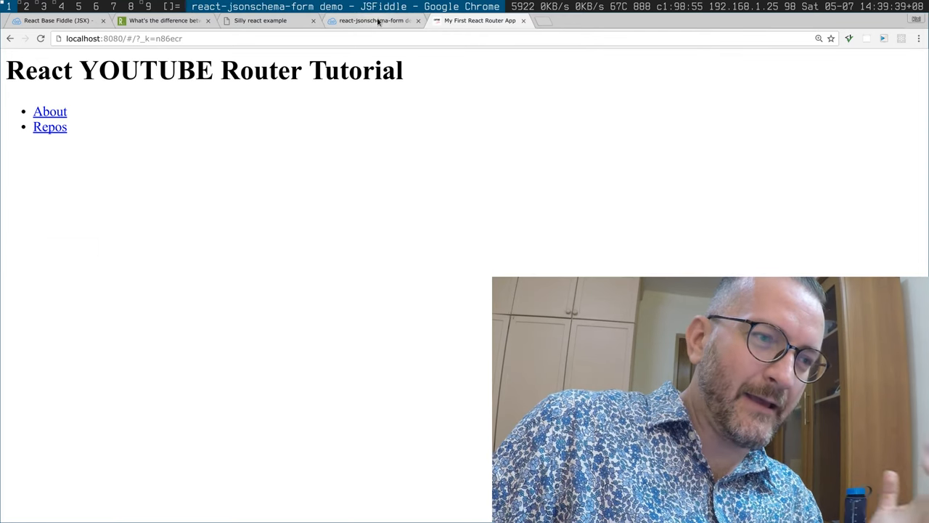
left_click(370, 21)
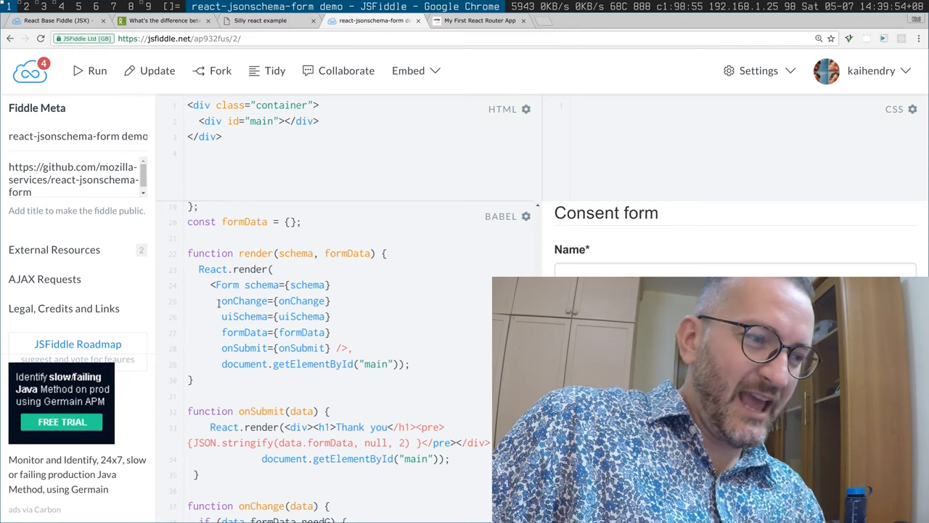
- Review the form's onChange render code, then return to the React Base Fiddle (JSX) tab
double_click(227, 285)
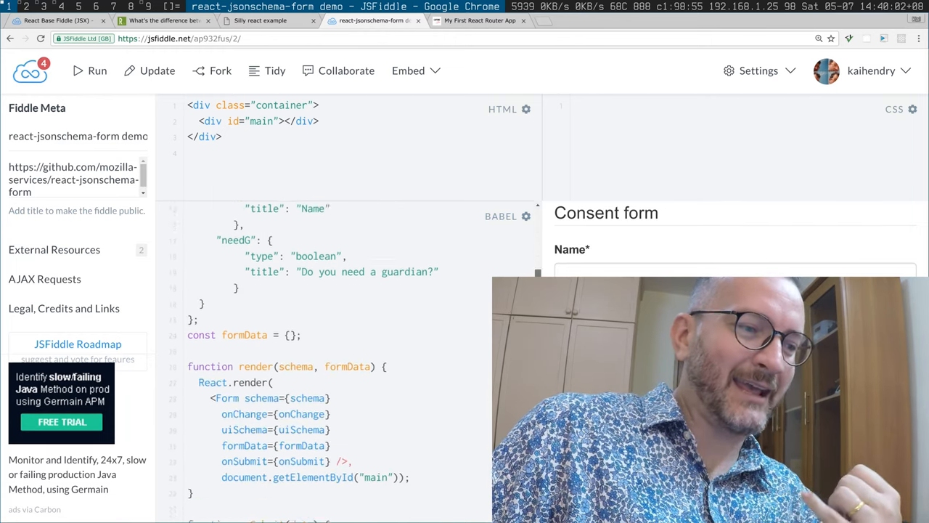
scroll("down", 3)
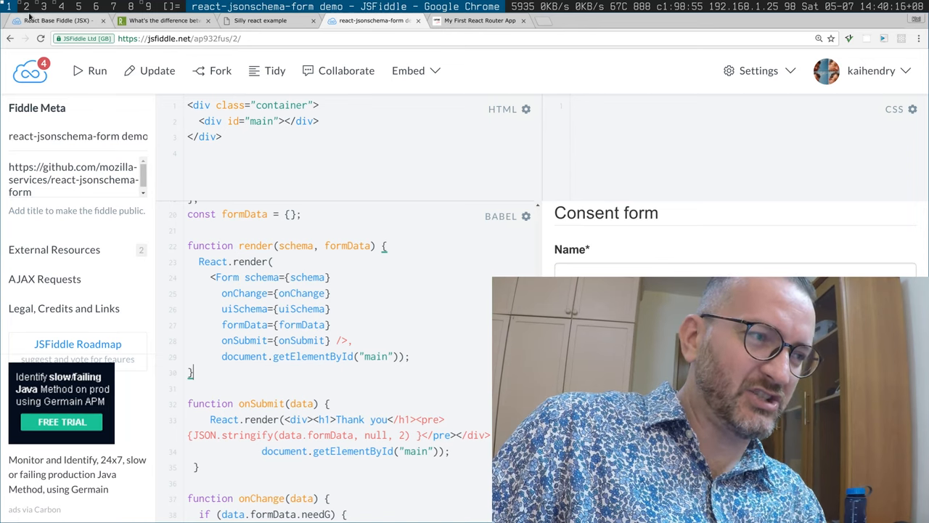
left_click(54, 21)
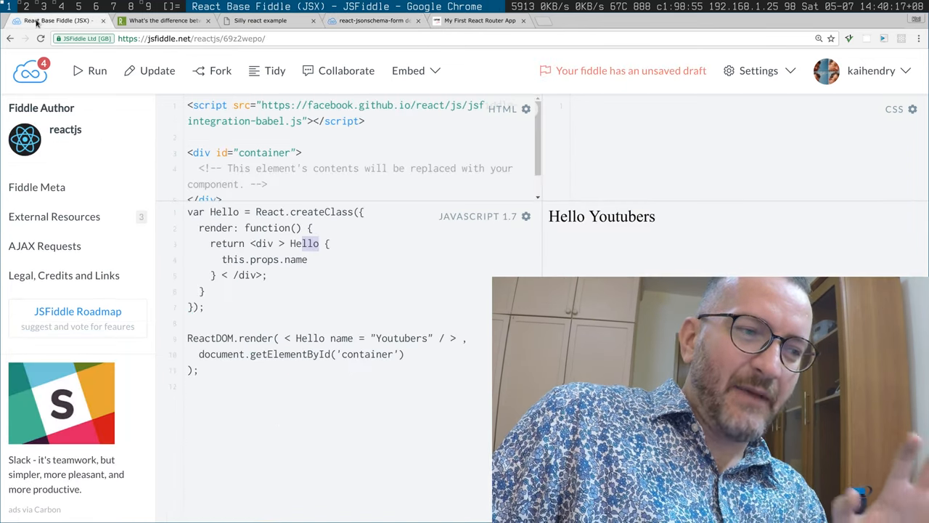